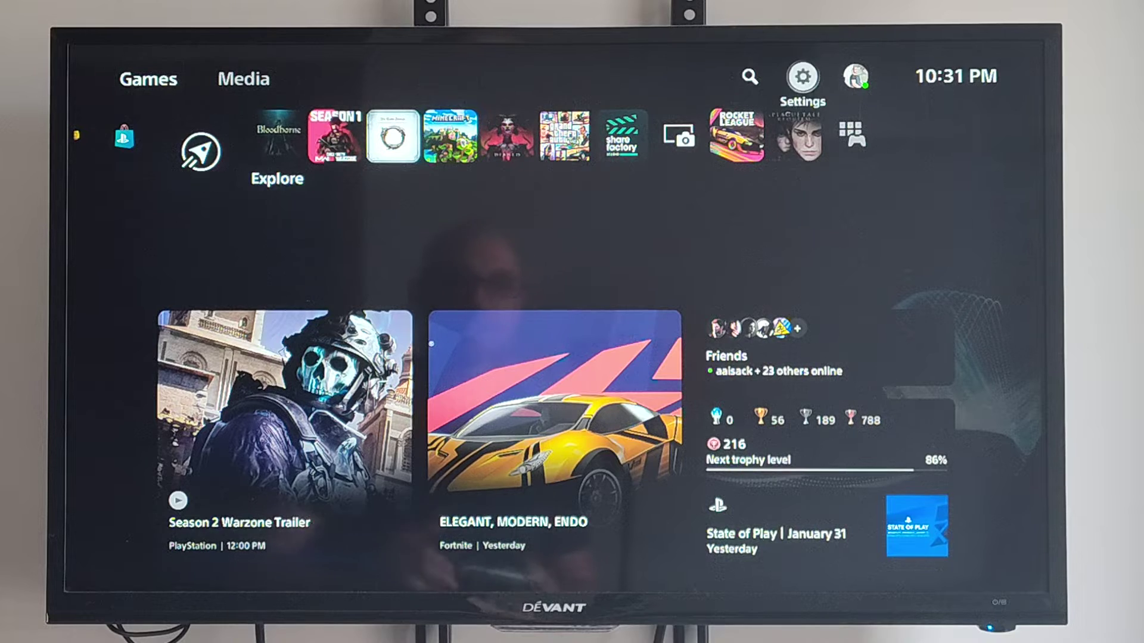
Open the console Settings from the home screen's top-right gear.
click(802, 76)
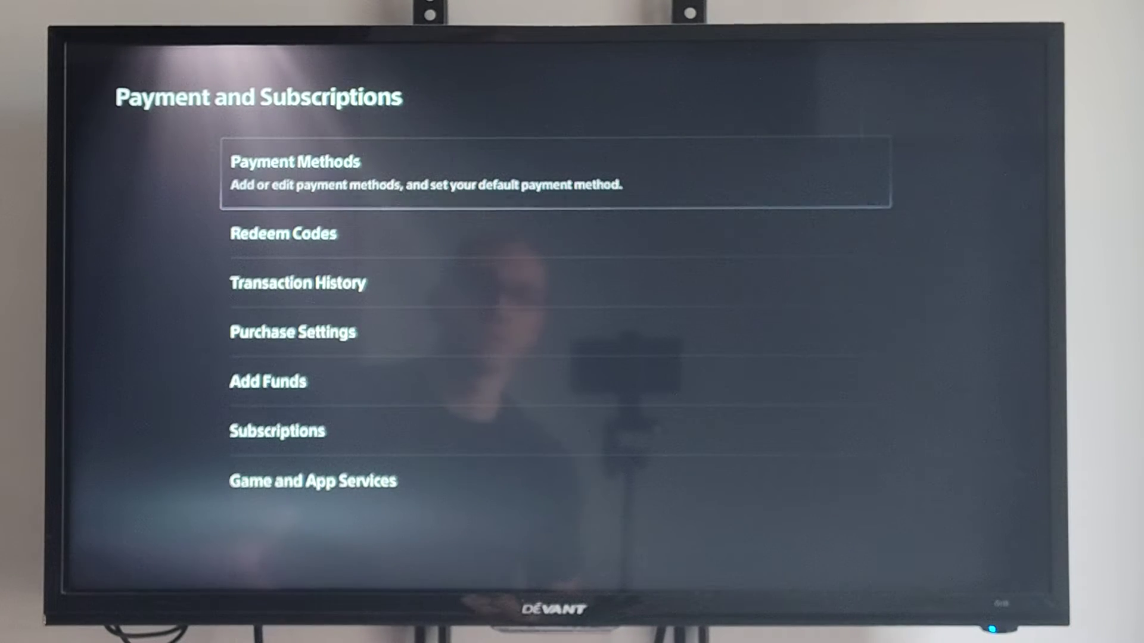
Browse down to Redeem Codes, then return focus to Payment Methods for managing saved cards.
key(Down)
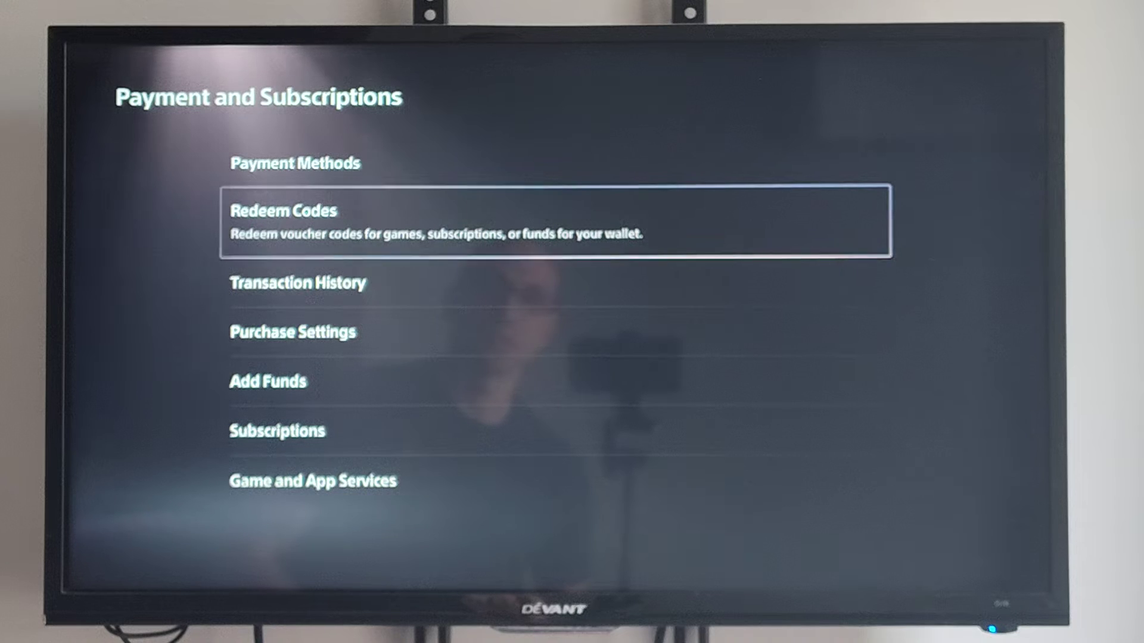
key(Up)
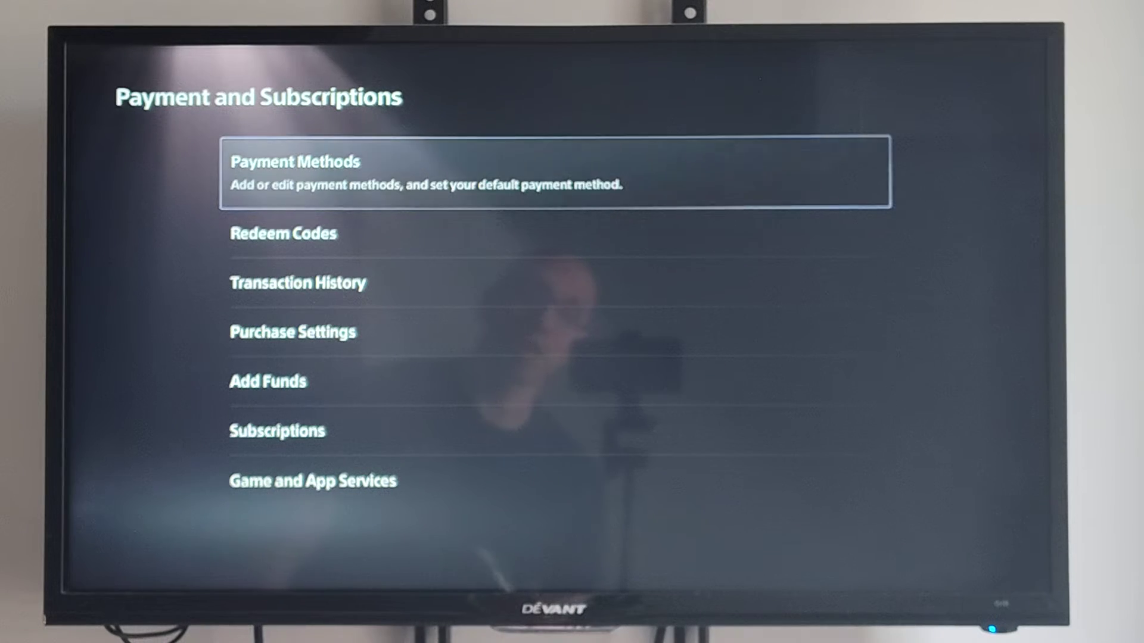